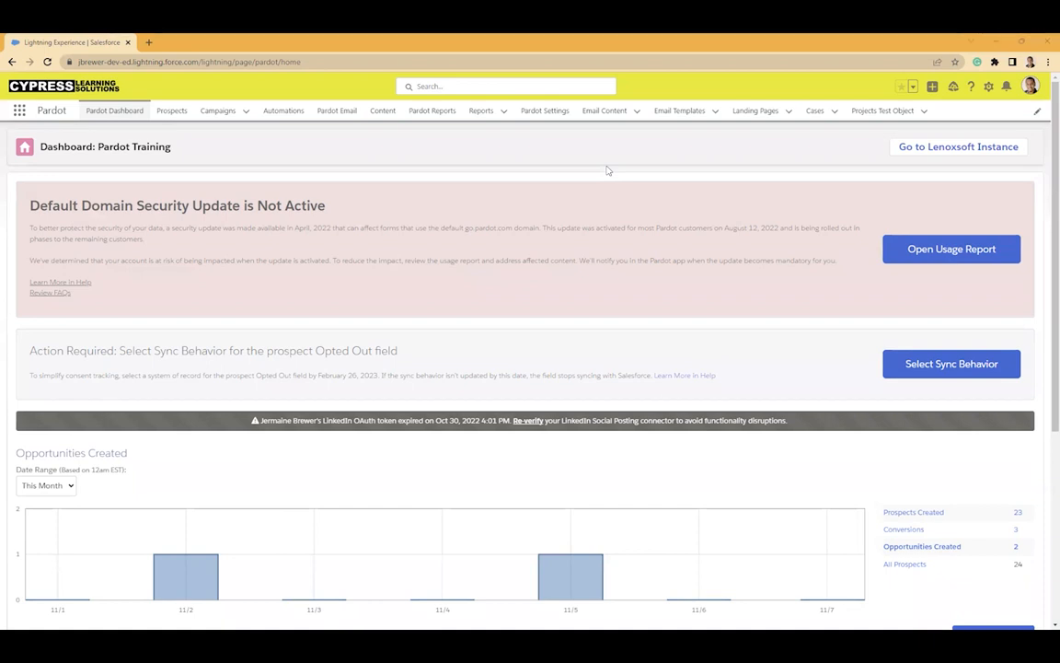
{"action": "mouse_move", "coordinate": [390, 144]}
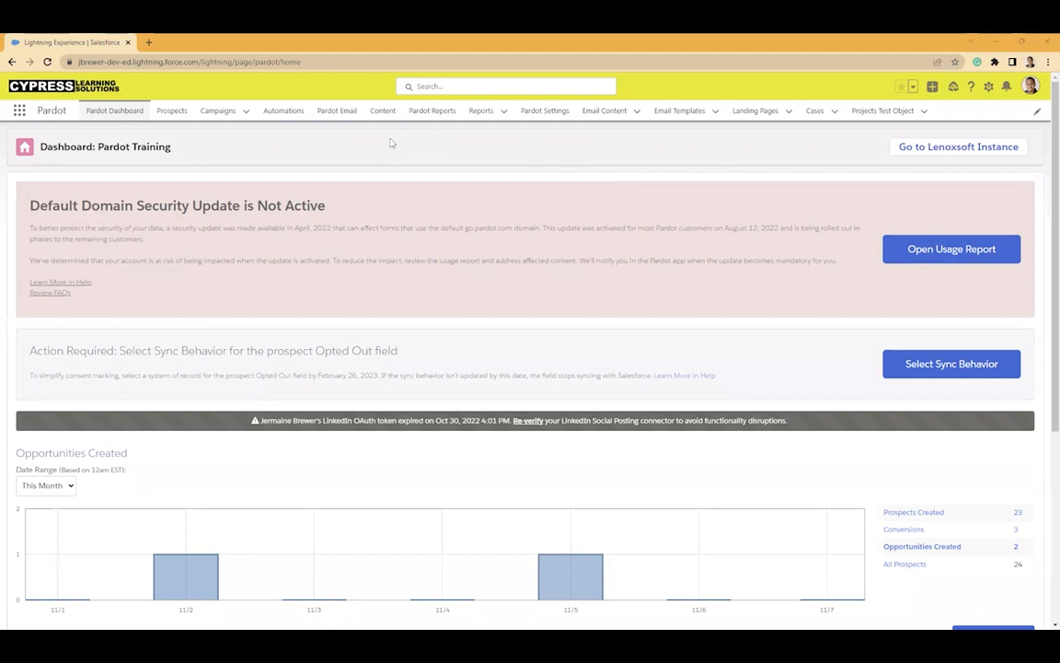
{"action": "mouse_move", "coordinate": [324, 145]}
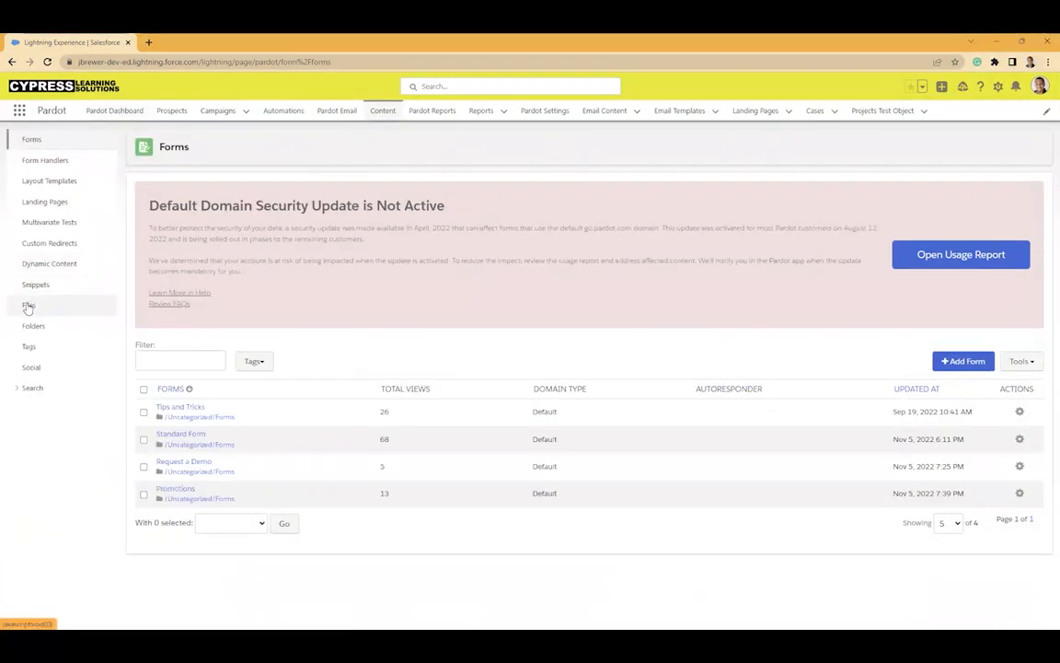
Show the Files list with Size, Location, Short URL, Updated and Last Viewed columns.
{"action": "left_click", "coordinate": [29, 306]}
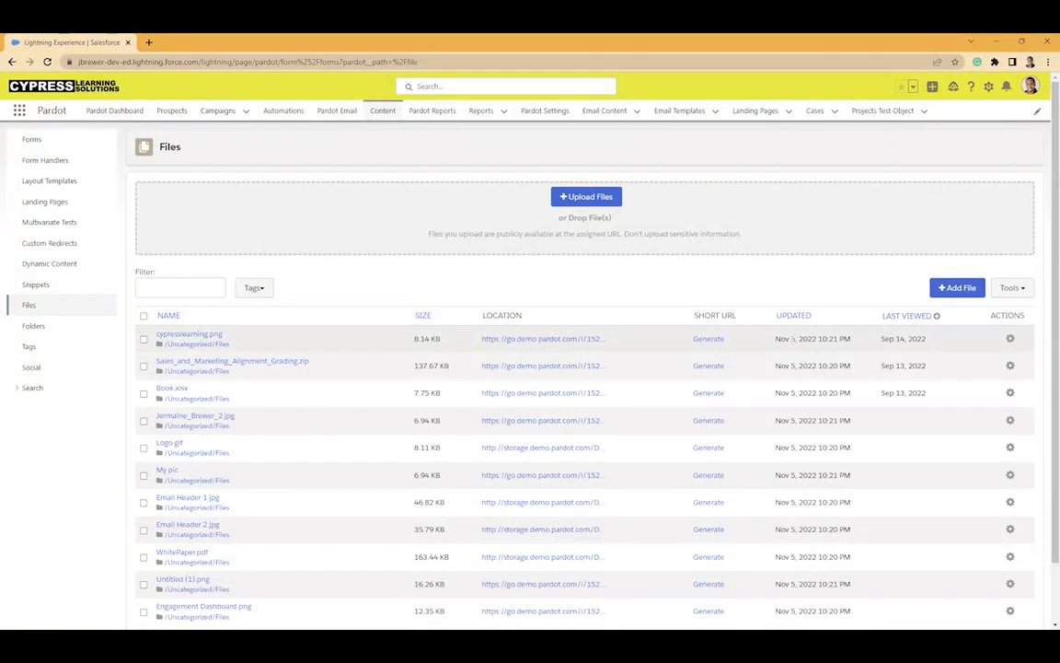
{"action": "mouse_move", "coordinate": [906, 317]}
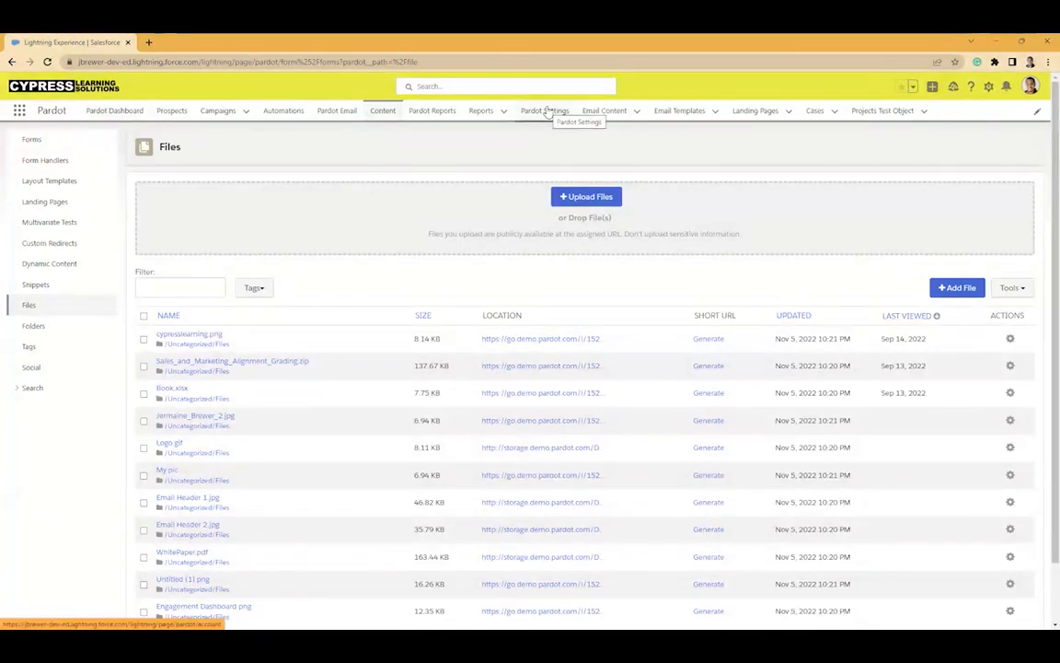
Go to Pardot Settings showing the Pardot Training account information, heading toward Connectors.
{"action": "left_click", "coordinate": [545, 110]}
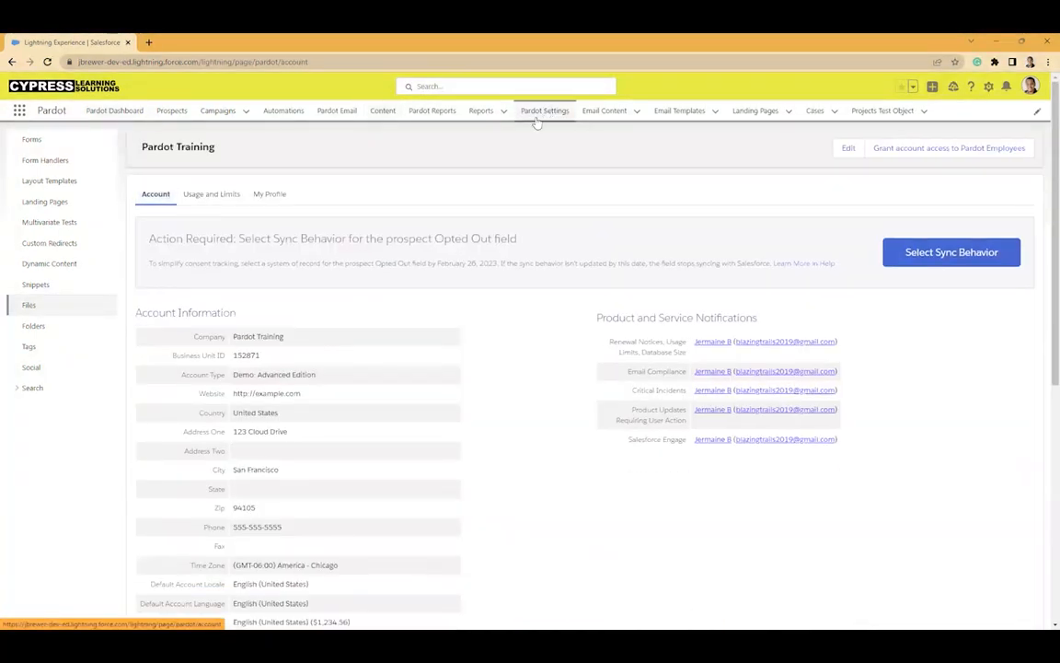
{"action": "left_click", "coordinate": [545, 111]}
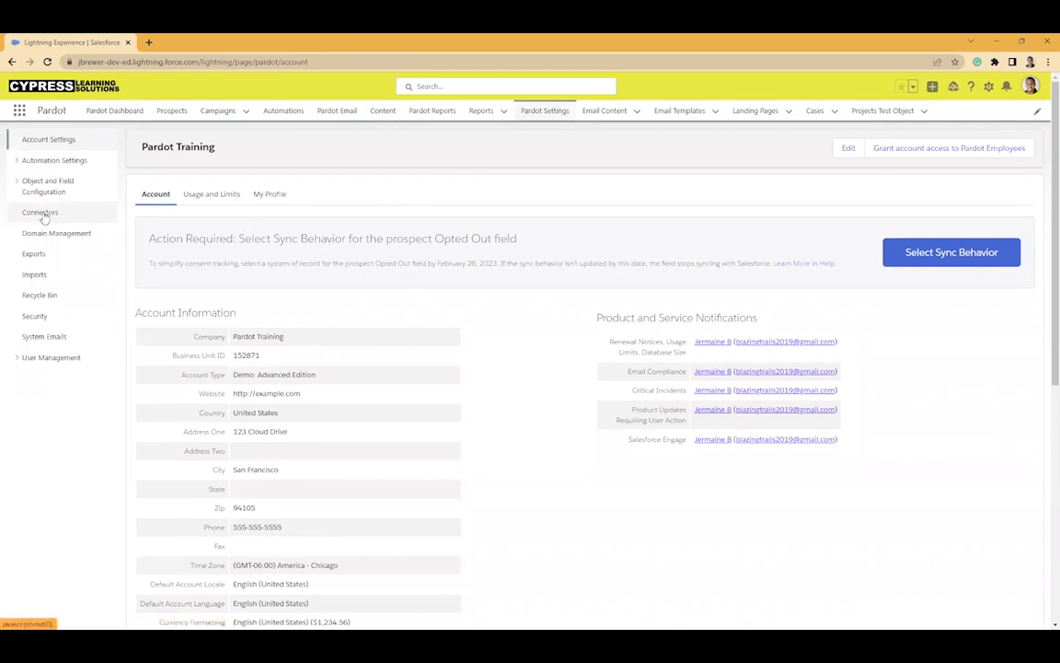
{"action": "left_click", "coordinate": [41, 214]}
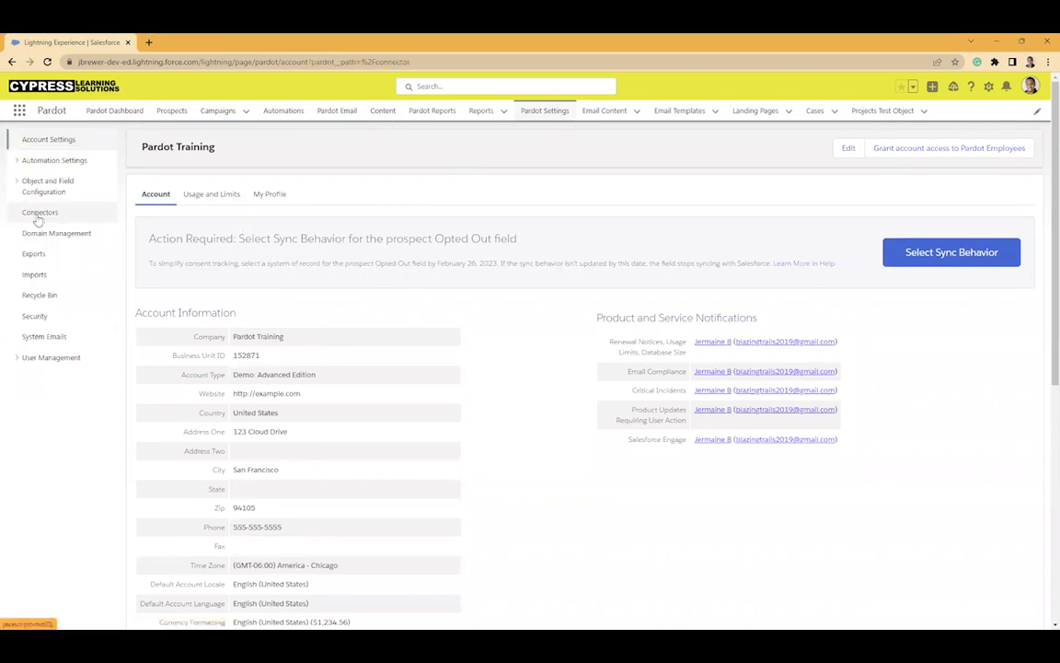
{"action": "left_click", "coordinate": [40, 212]}
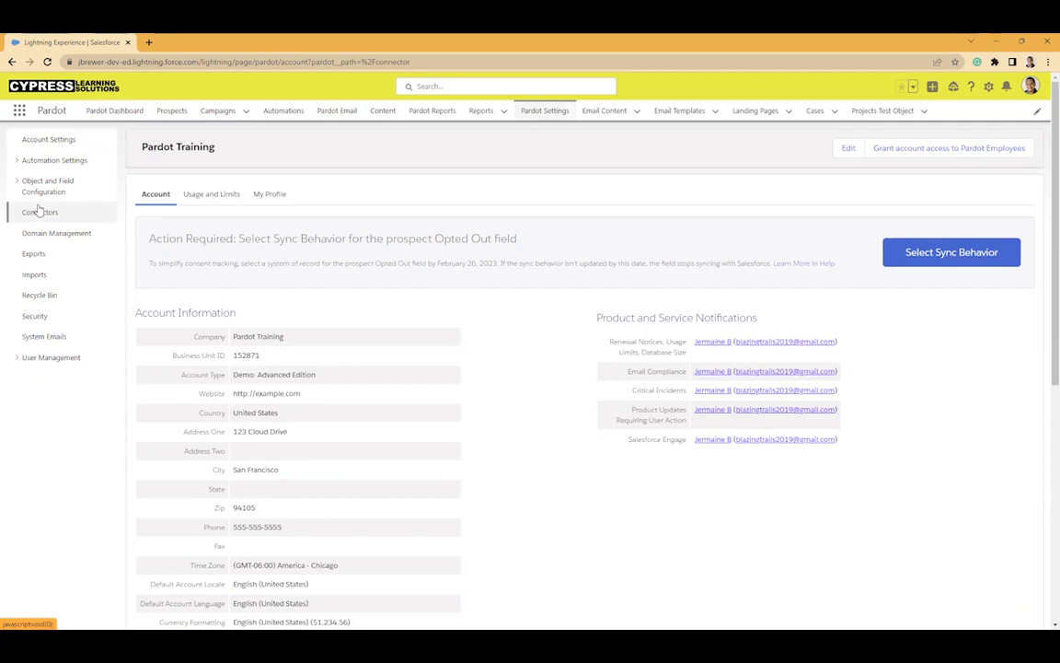
Show the Salesforce.com connector's gear actions menu, including Sync All Prospects.
{"action": "left_click", "coordinate": [41, 211]}
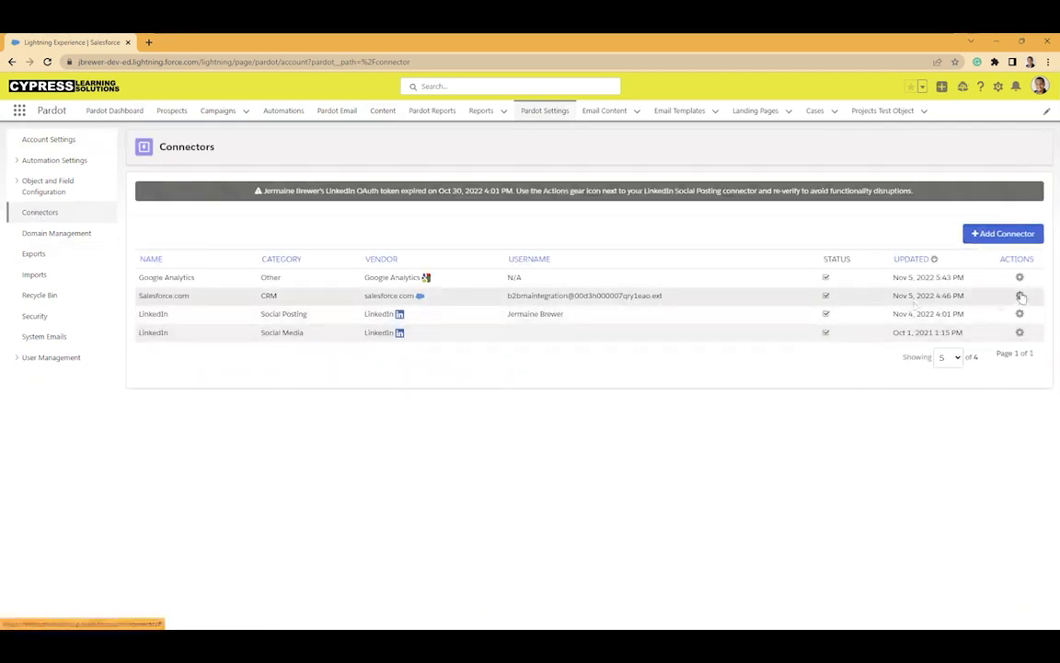
{"action": "left_click", "coordinate": [1020, 294]}
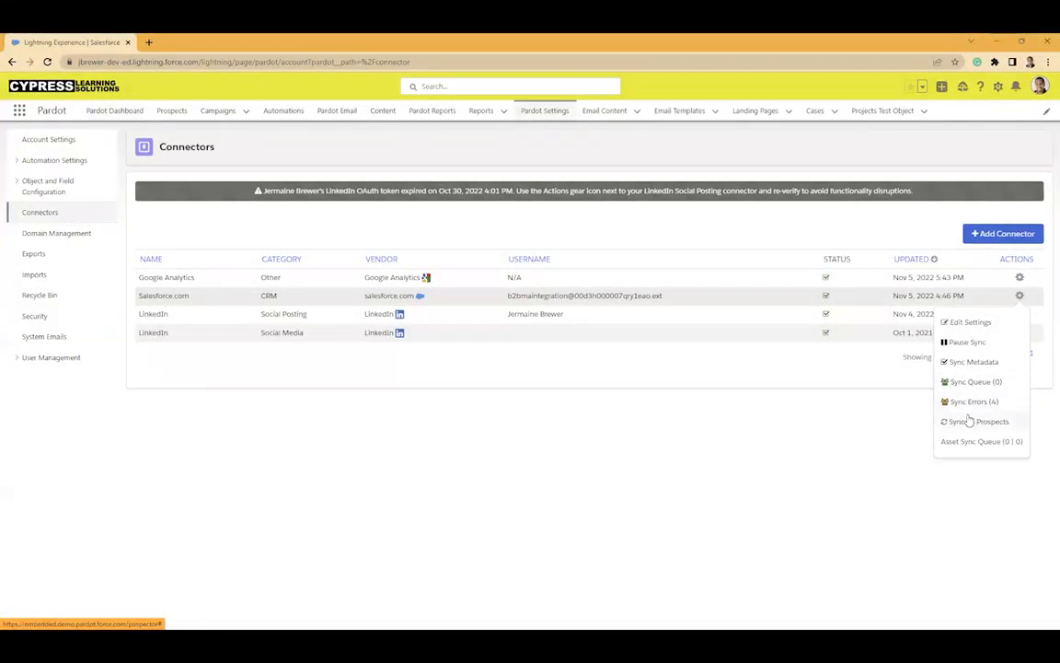